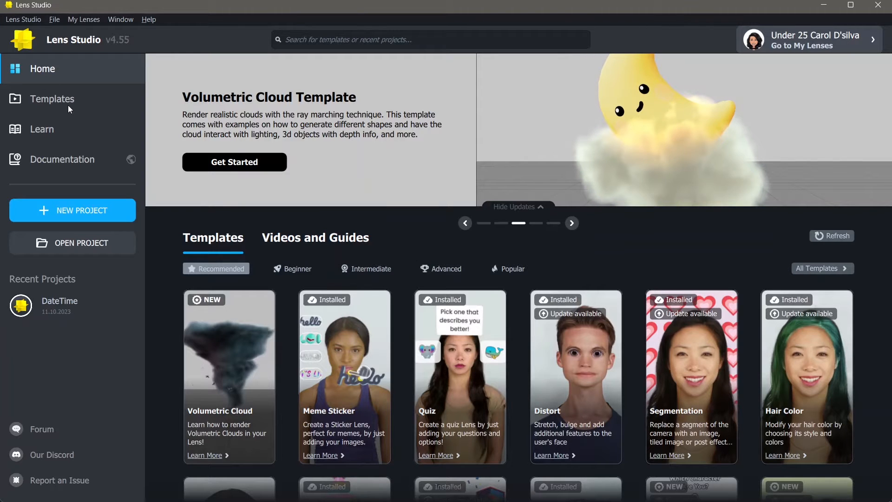
Step: Start a new project from the Animated Object template in the Templates gallery
left_click(52, 98)
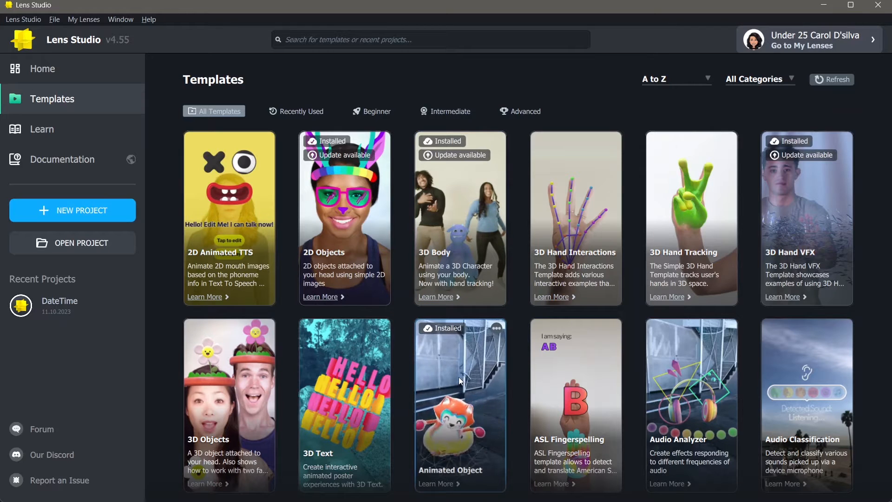
left_click(459, 399)
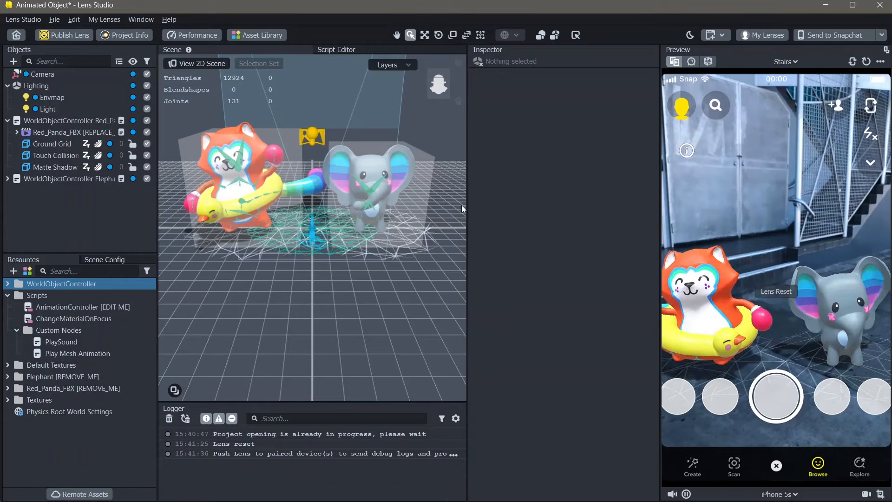
Step: Delete the Elephant and Red_Panda_FBX resource folders, the elephant controller and the Red_Panda_FBX object
left_click(61, 341)
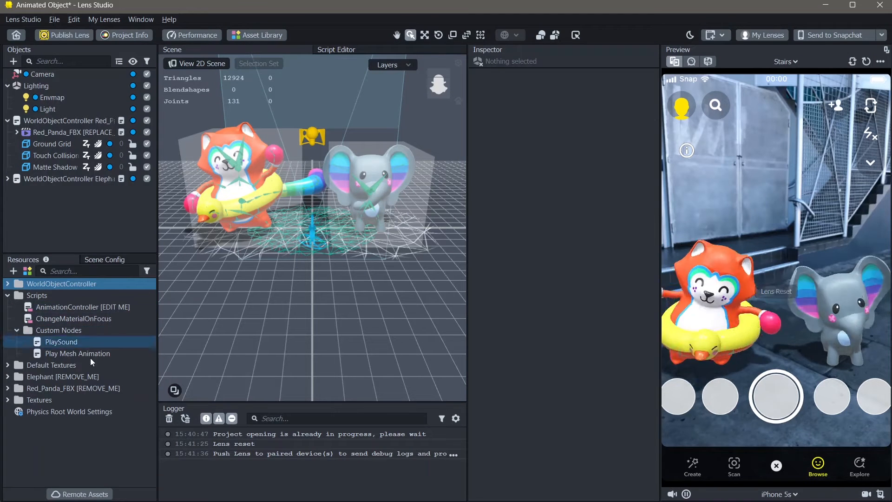
left_click(62, 376)
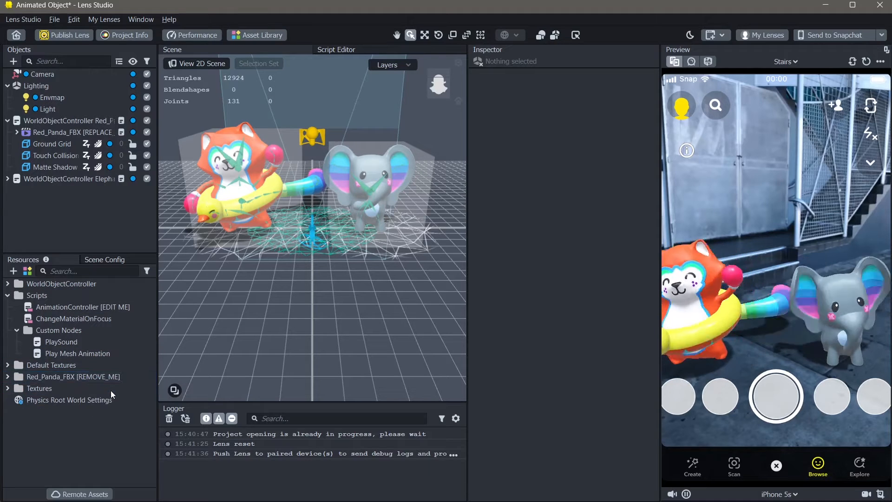
left_click(72, 376)
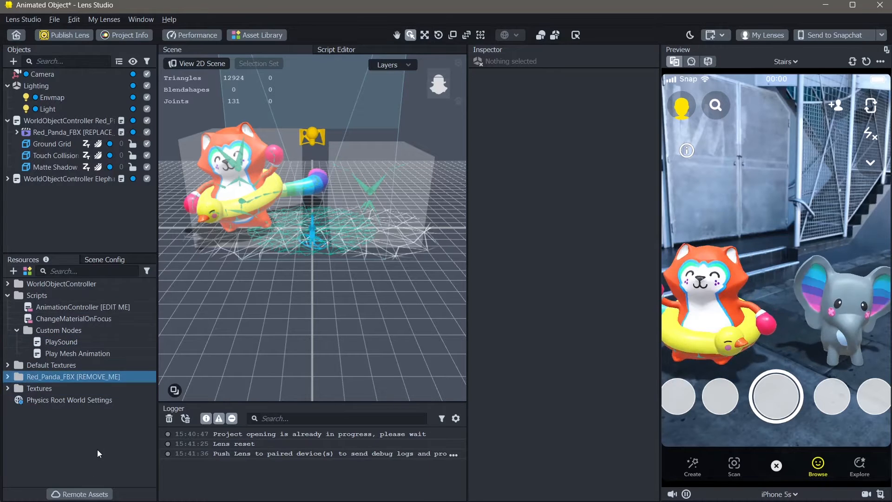
left_click(68, 179)
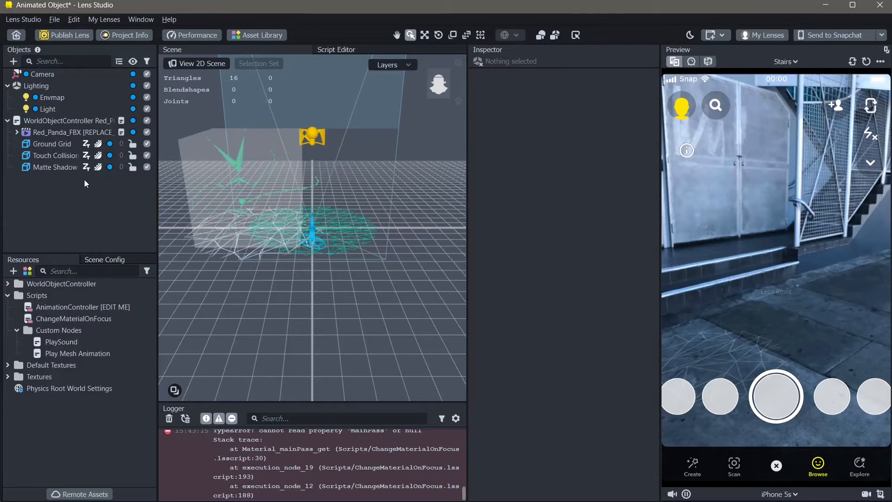
left_click(73, 132)
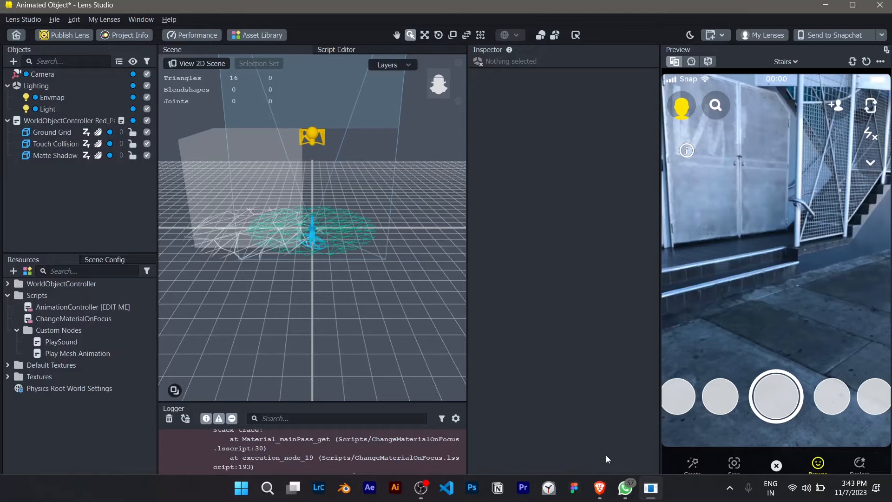
Step: In the browser's rangoli png image results, open The Mayanagari's Indian Rangoli png page
left_click(39, 377)
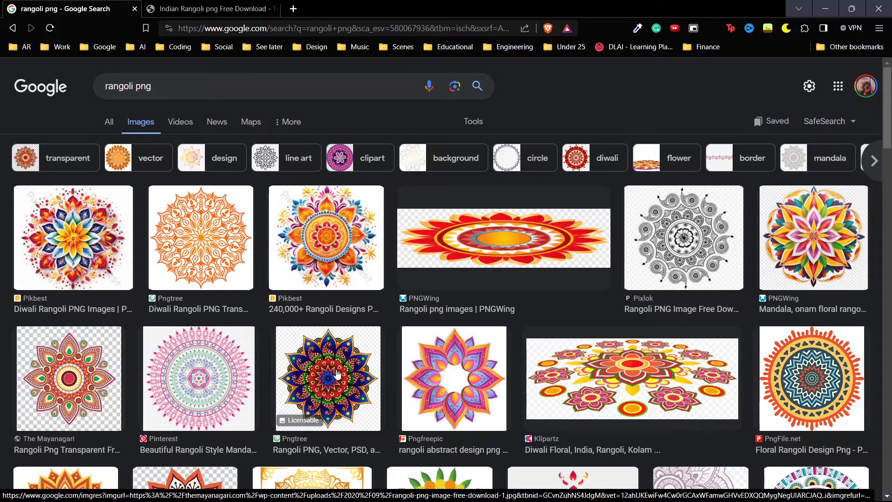
scroll("down", 3)
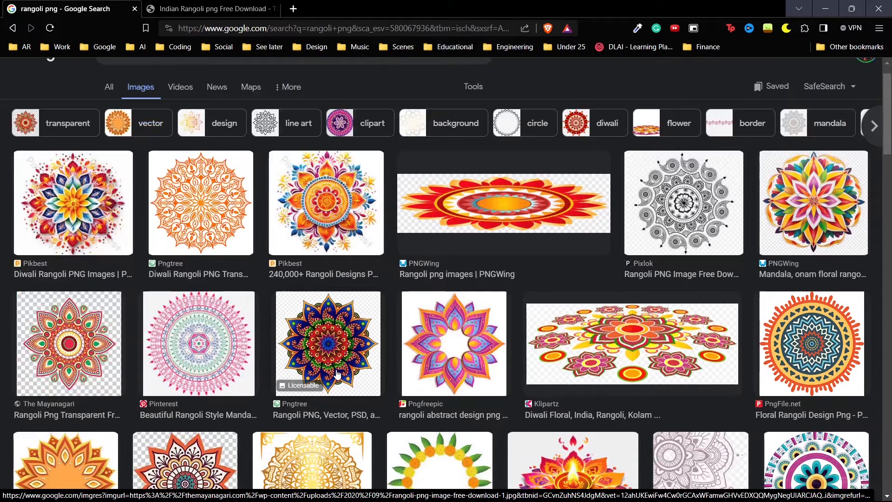
scroll("down", 3)
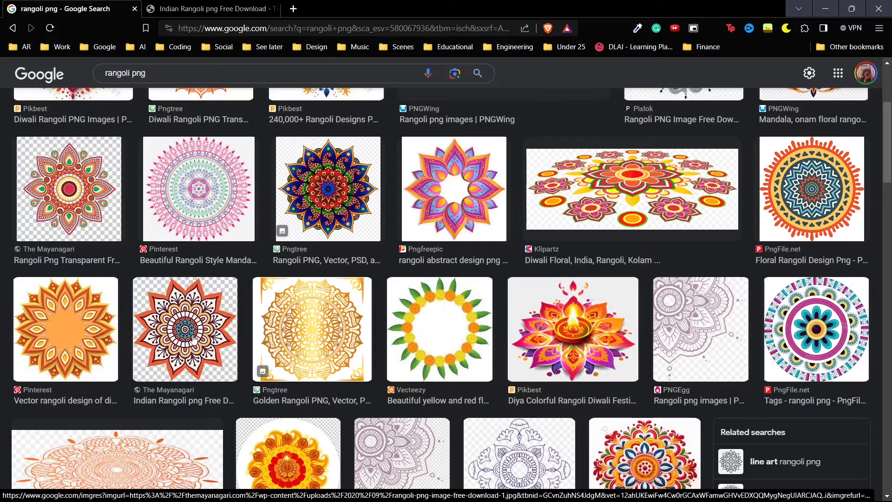
mouse_move(174, 159)
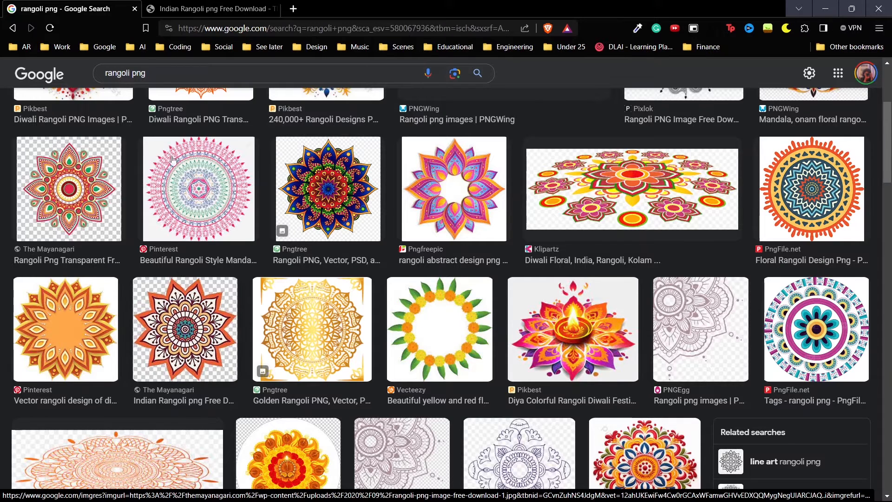
left_click(211, 8)
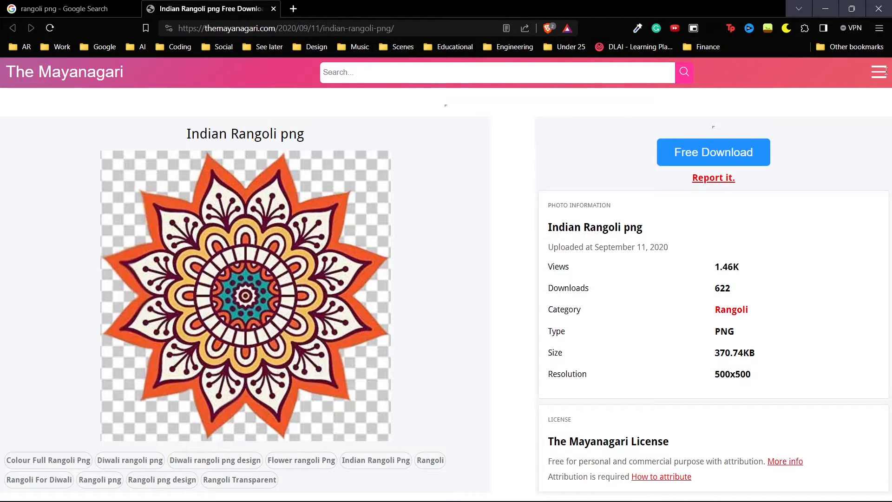
Step: Download the Indian Rangoli png via Free Download into Documents and return to Lens Studio
left_click(713, 152)
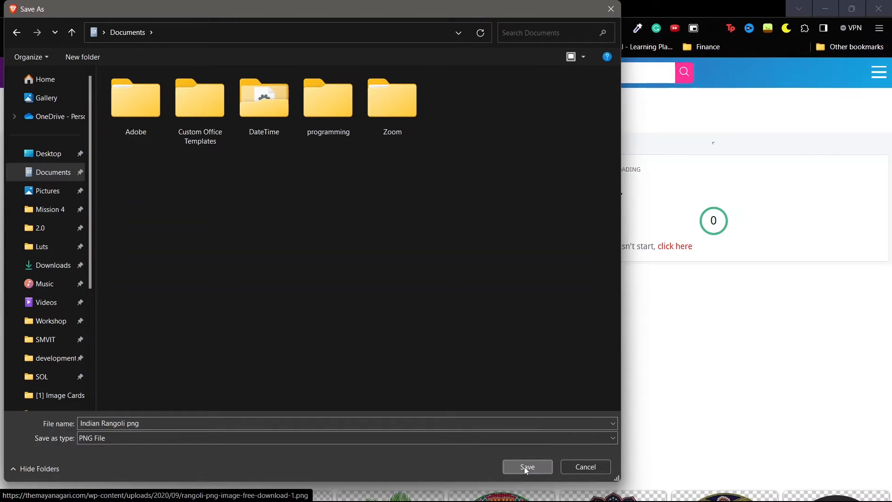
left_click(526, 466)
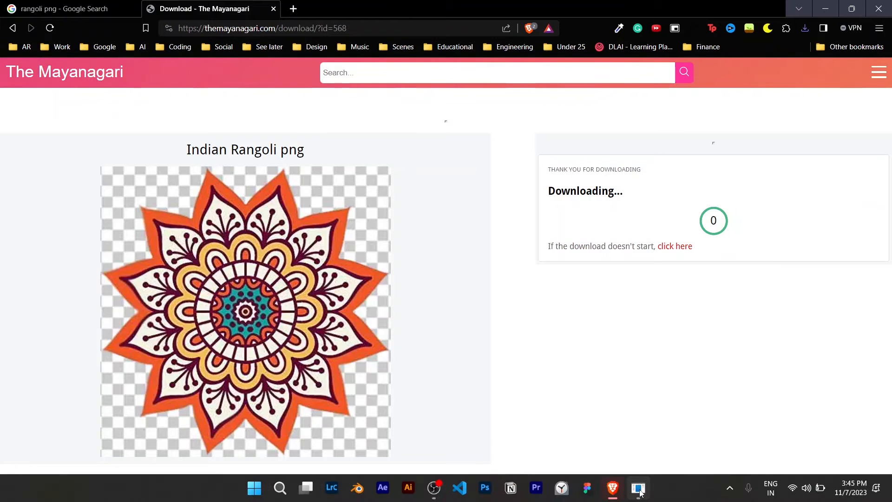
left_click(636, 488)
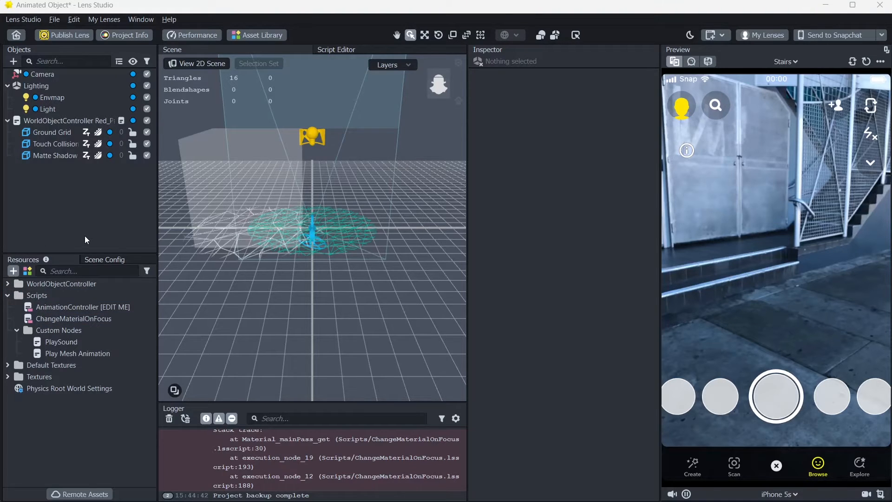
Step: Import the Indian Rangoli png from disk into Resources as a 500x500 2D texture
left_click(13, 61)
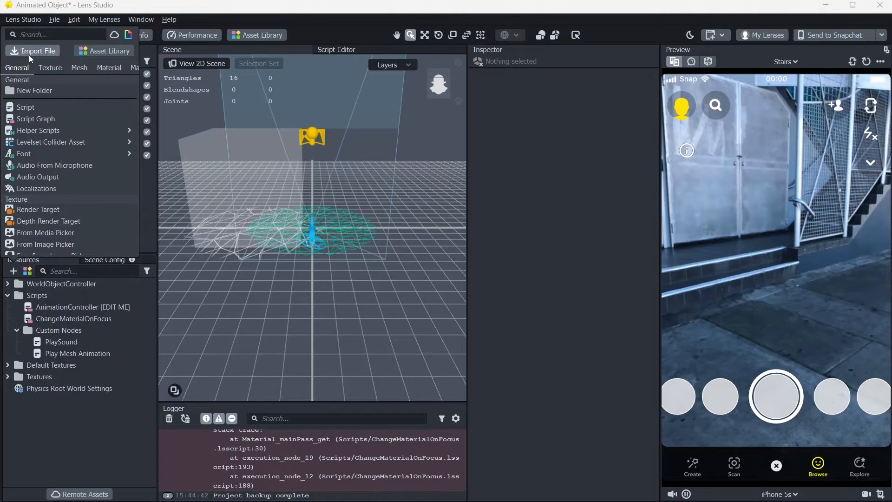
left_click(37, 50)
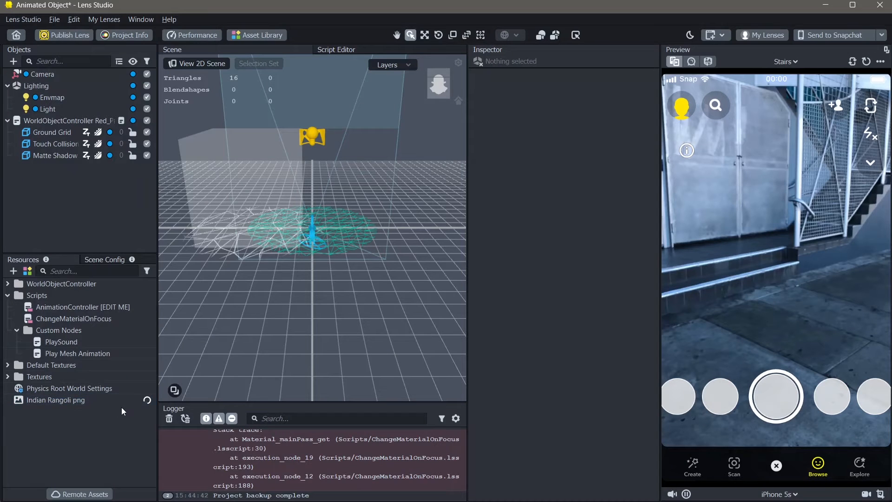
left_click(55, 399)
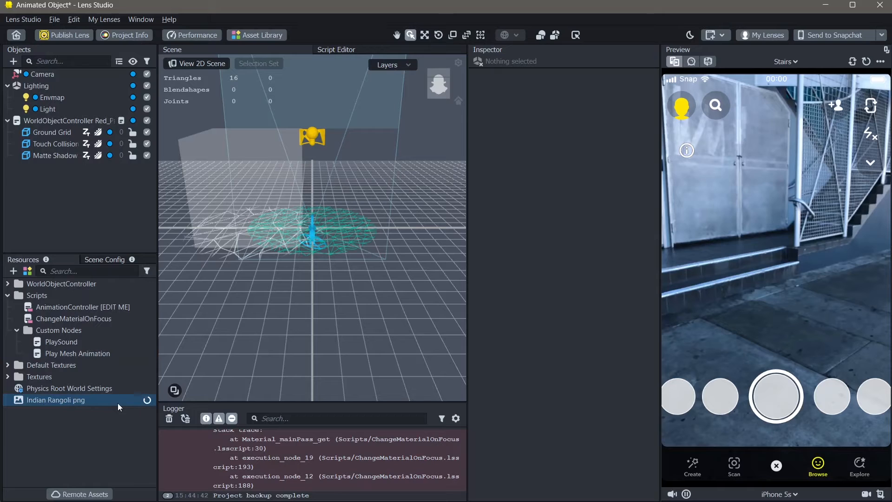
left_click(55, 400)
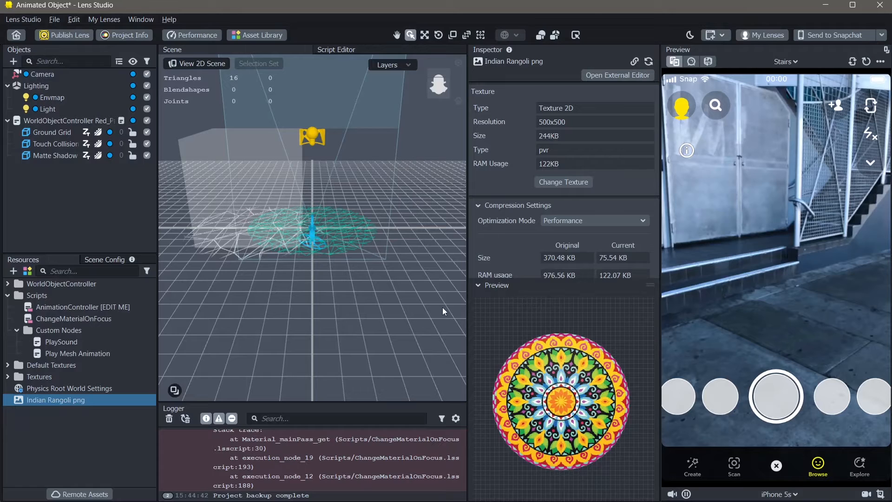
left_click(47, 109)
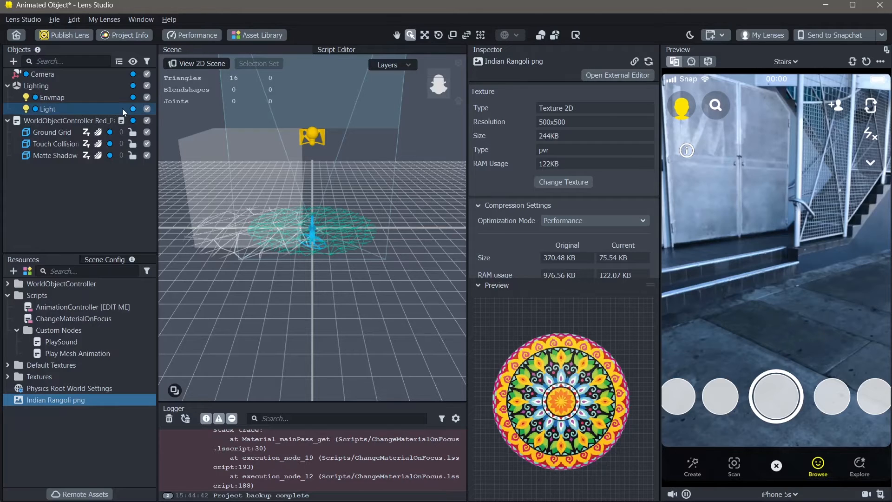
mouse_move(12, 61)
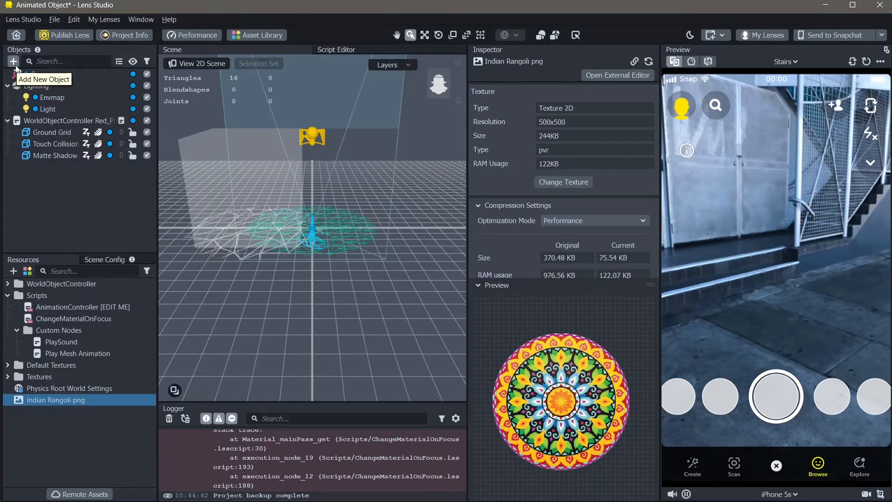
Step: Add an Image object and set its Texture to Indian Rangoli png
left_click(12, 62)
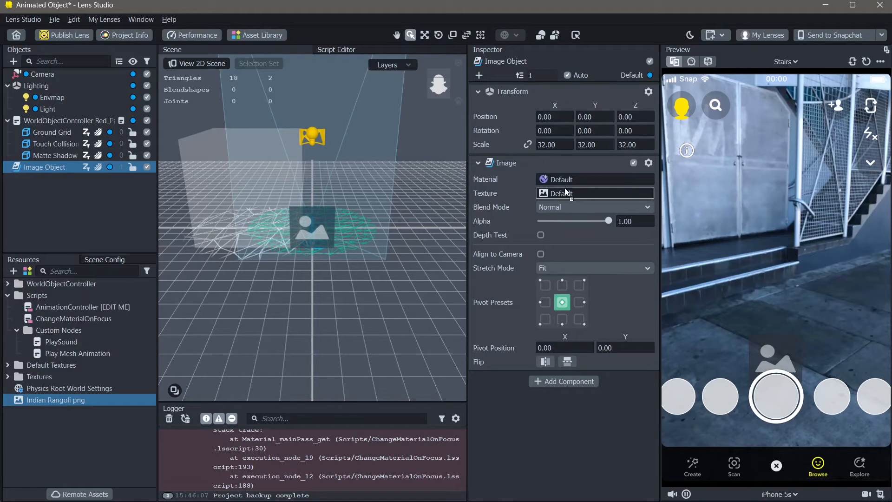
left_click(595, 193)
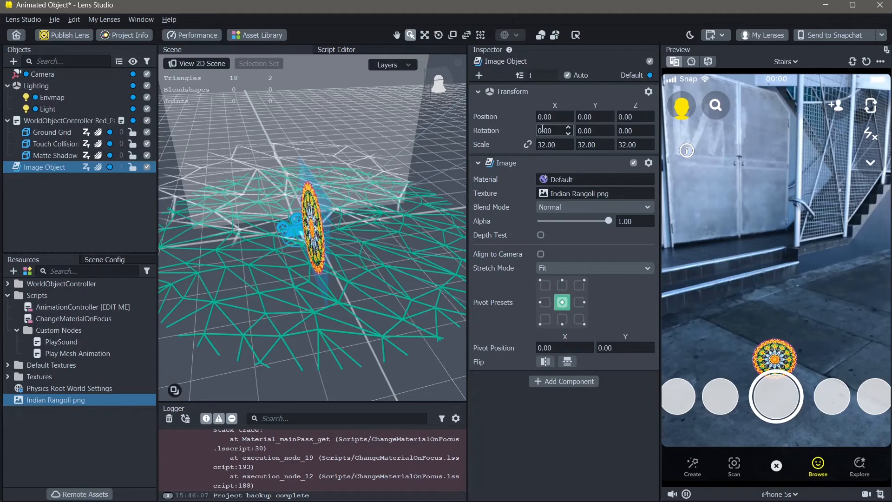
Step: Set the image's Rotation X to -90 and Scale to 100, then preview it in the Cactus scene
left_click(555, 130)
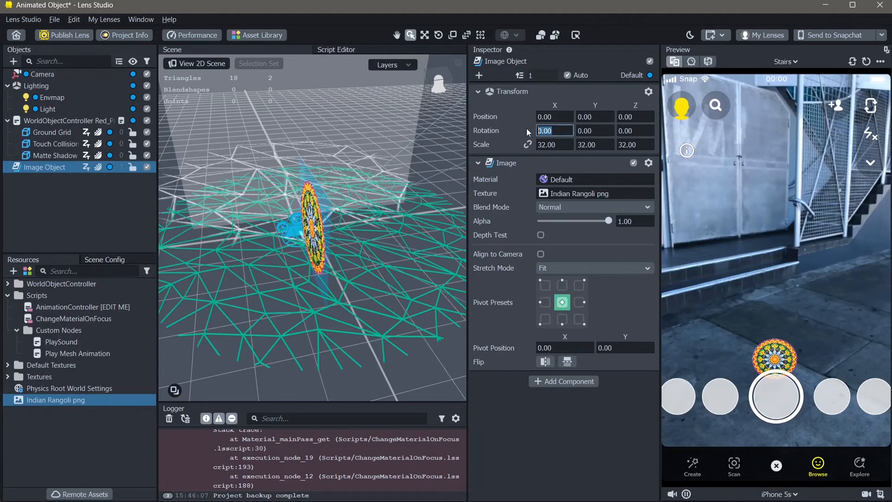
type("-9")
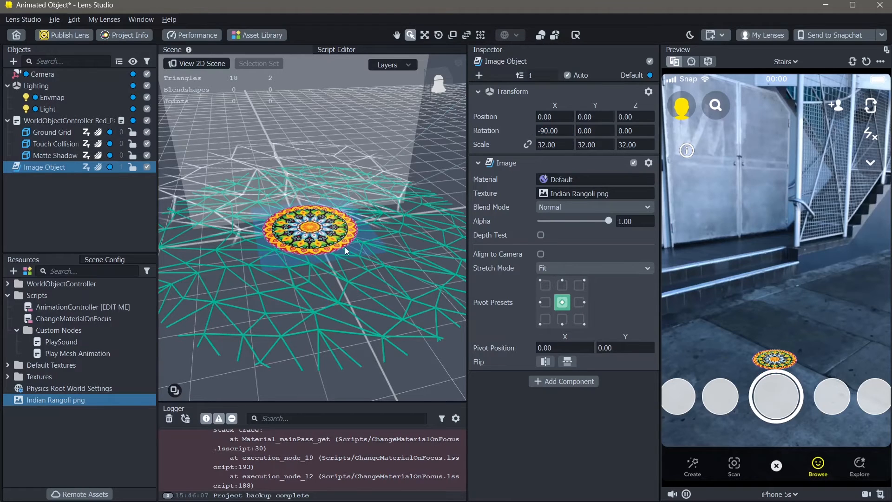
mouse_move(793, 338)
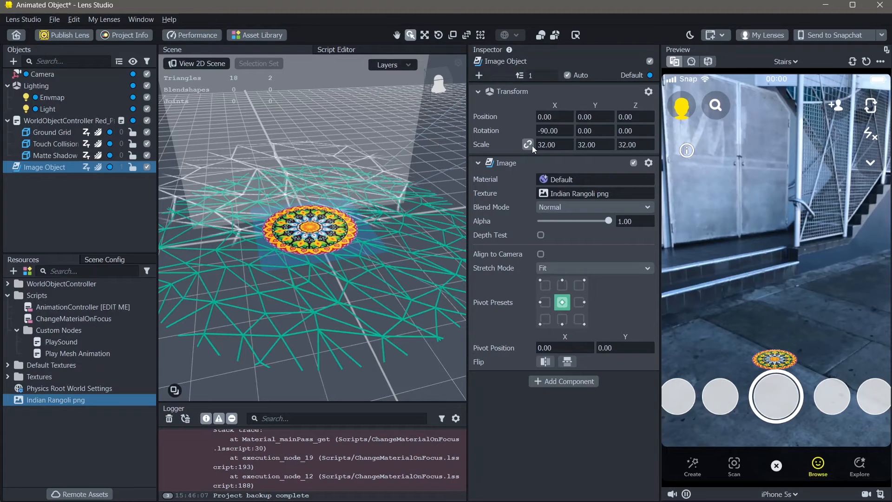
left_click(553, 145)
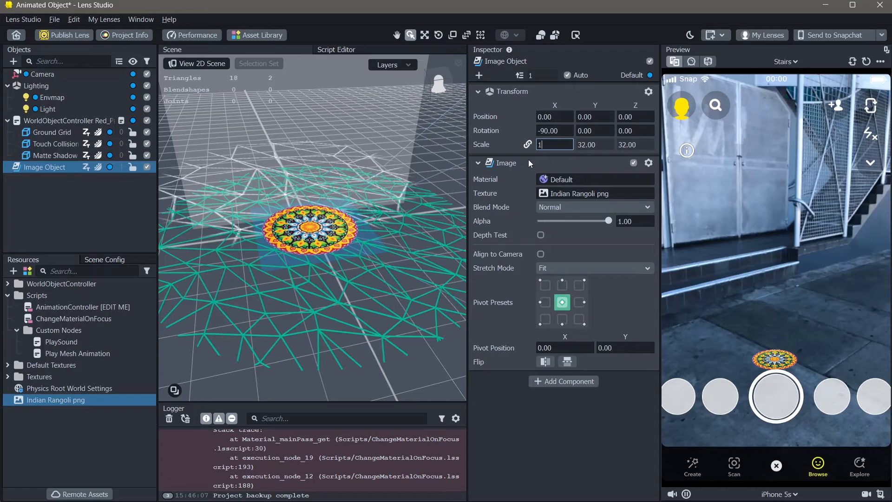
type("100")
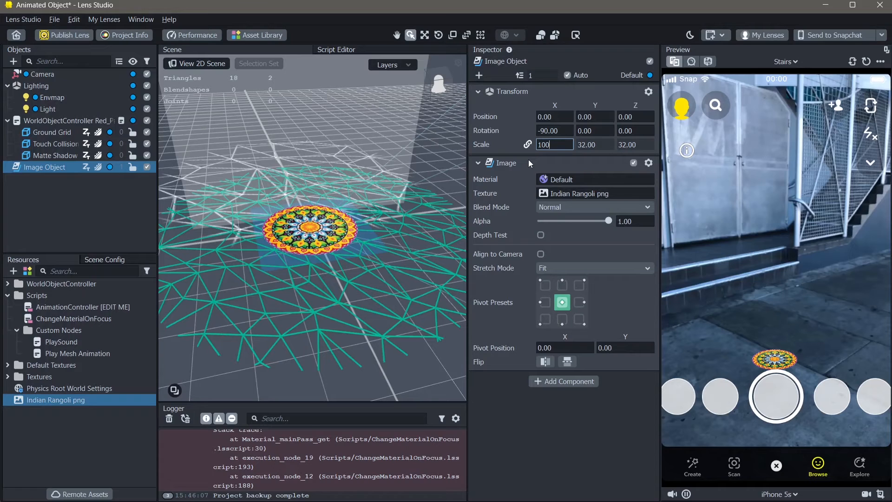
left_click(743, 83)
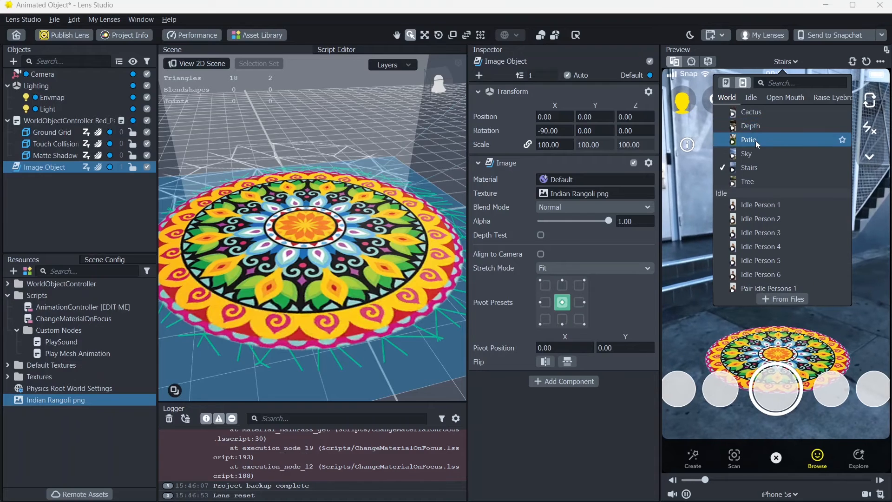
left_click(751, 111)
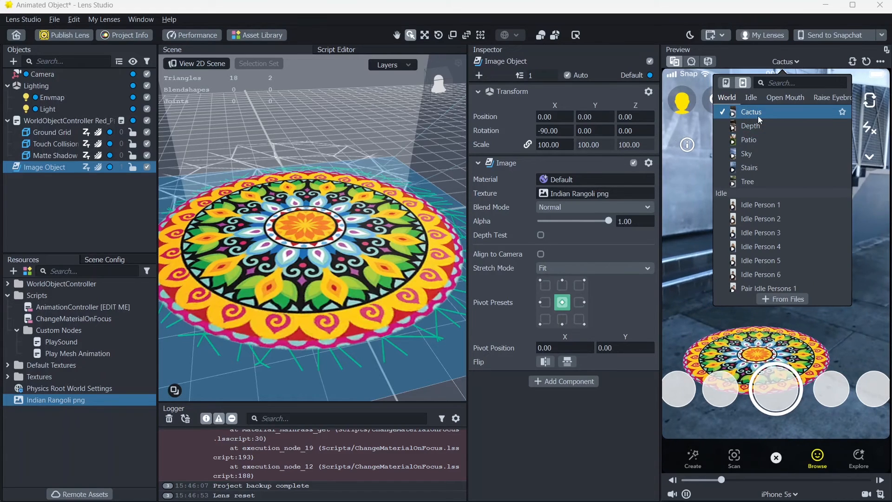